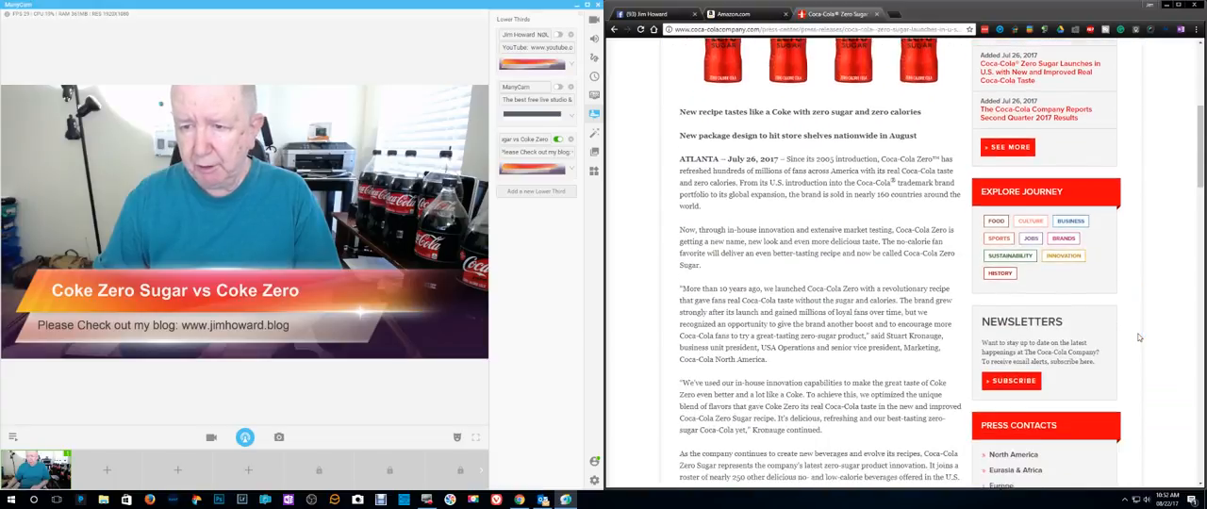
scroll("down", 3)
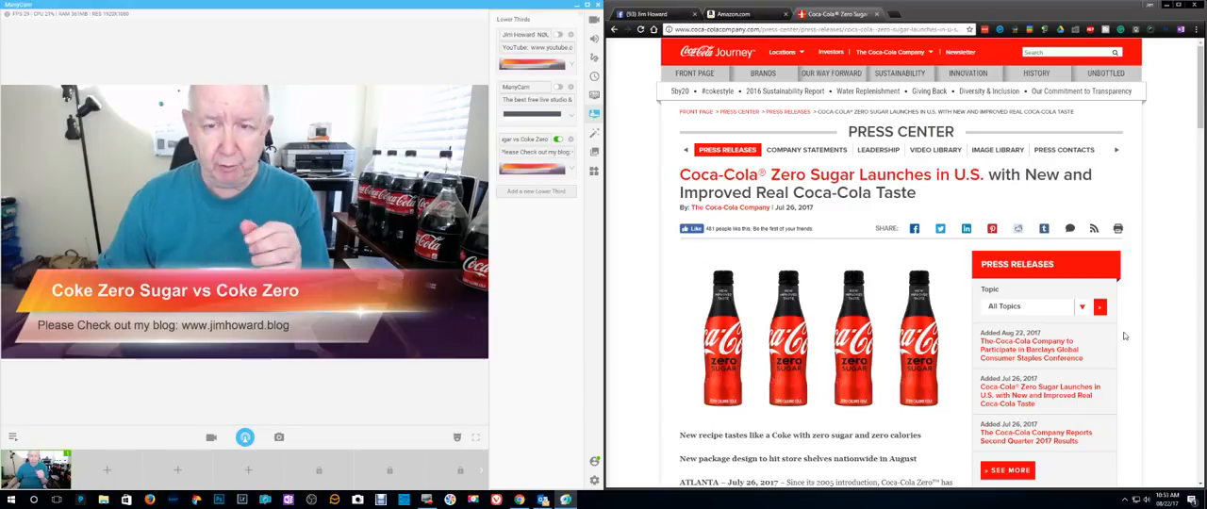
scroll("down", 3)
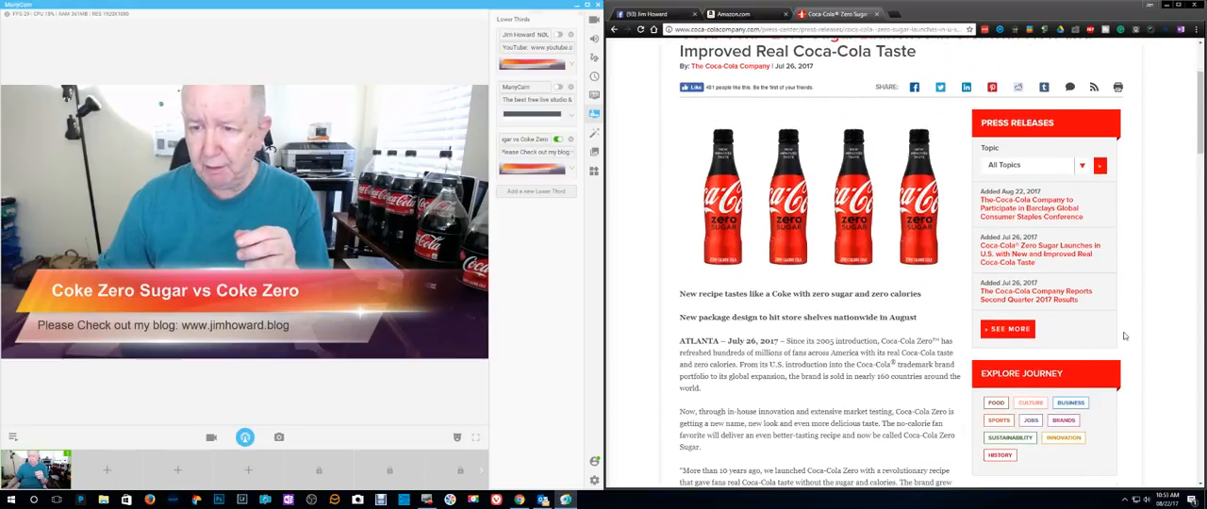